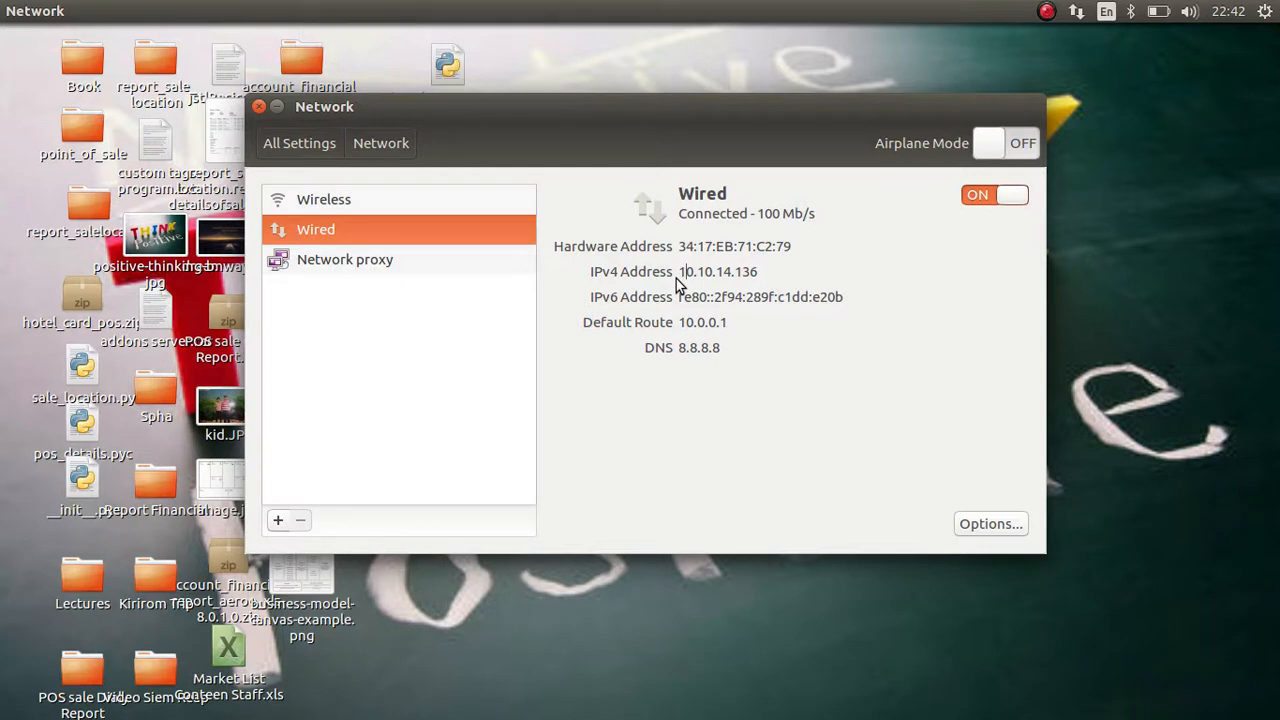
{"action": "mouse_move", "coordinate": [42, 276]}
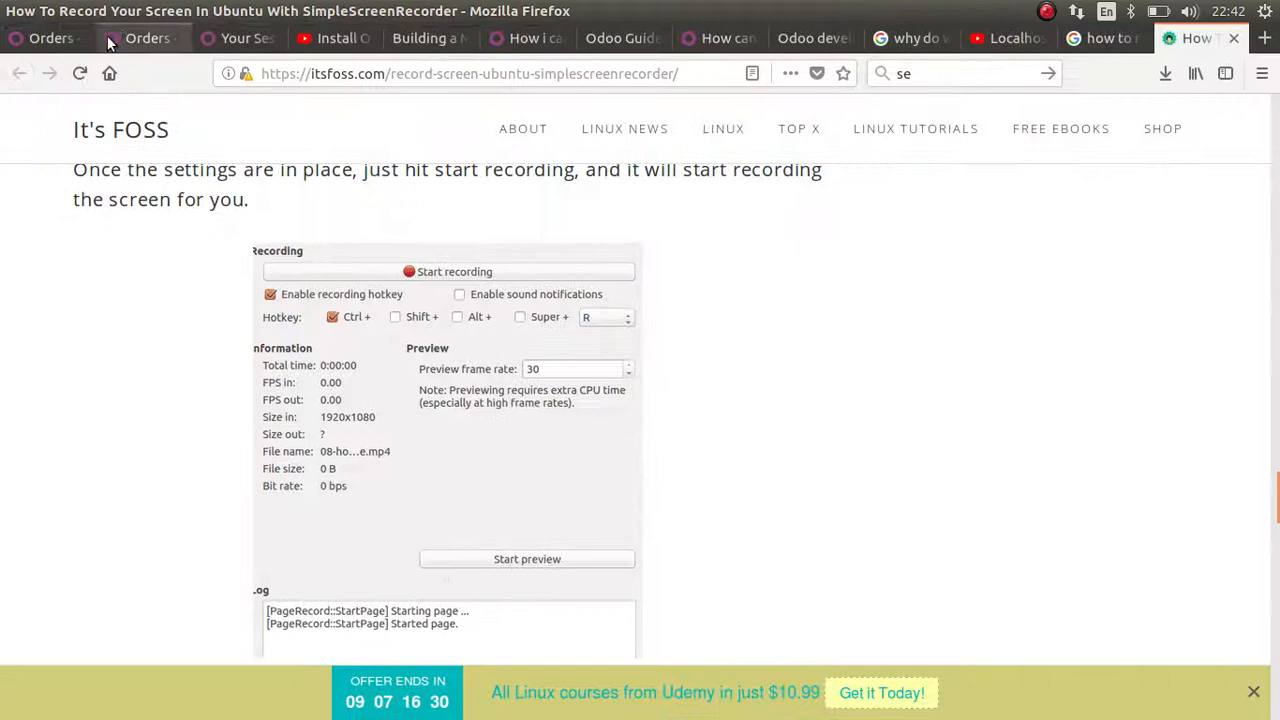
Return to the Odoo orders page showing Moringa/0053 and glance at the network indicator menu
{"action": "left_click", "coordinate": [140, 38]}
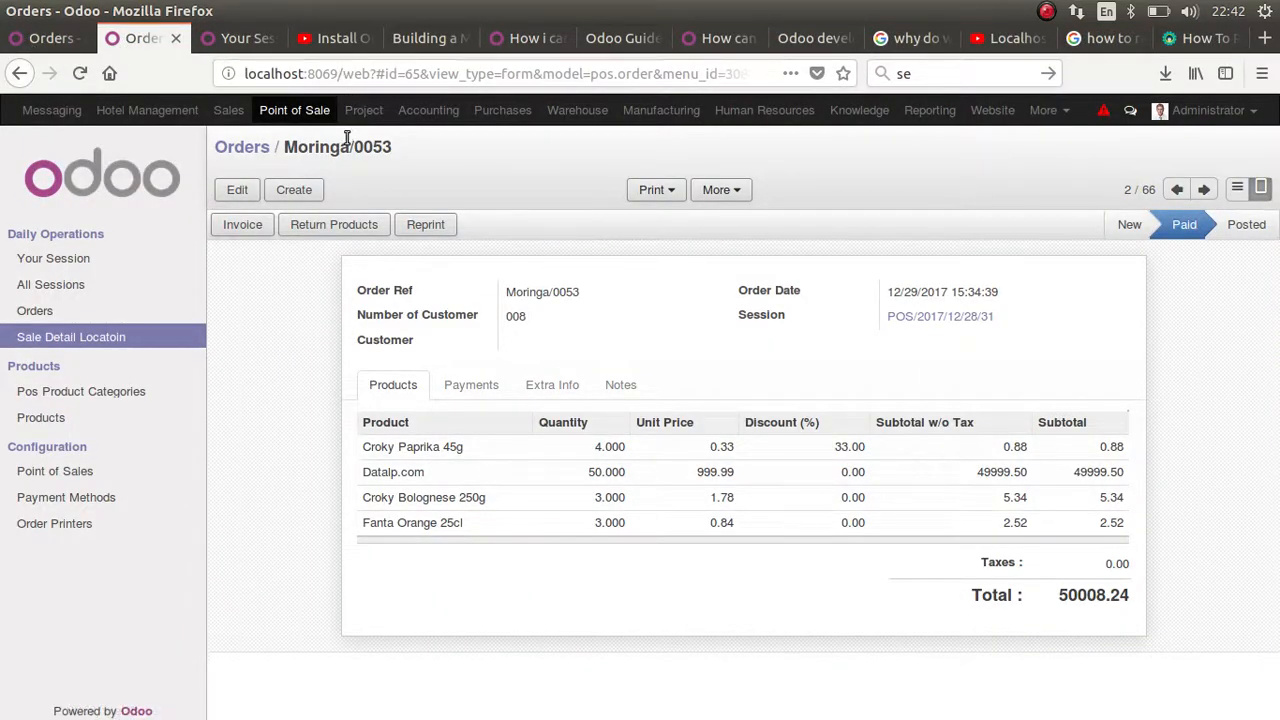
{"action": "mouse_move", "coordinate": [512, 196]}
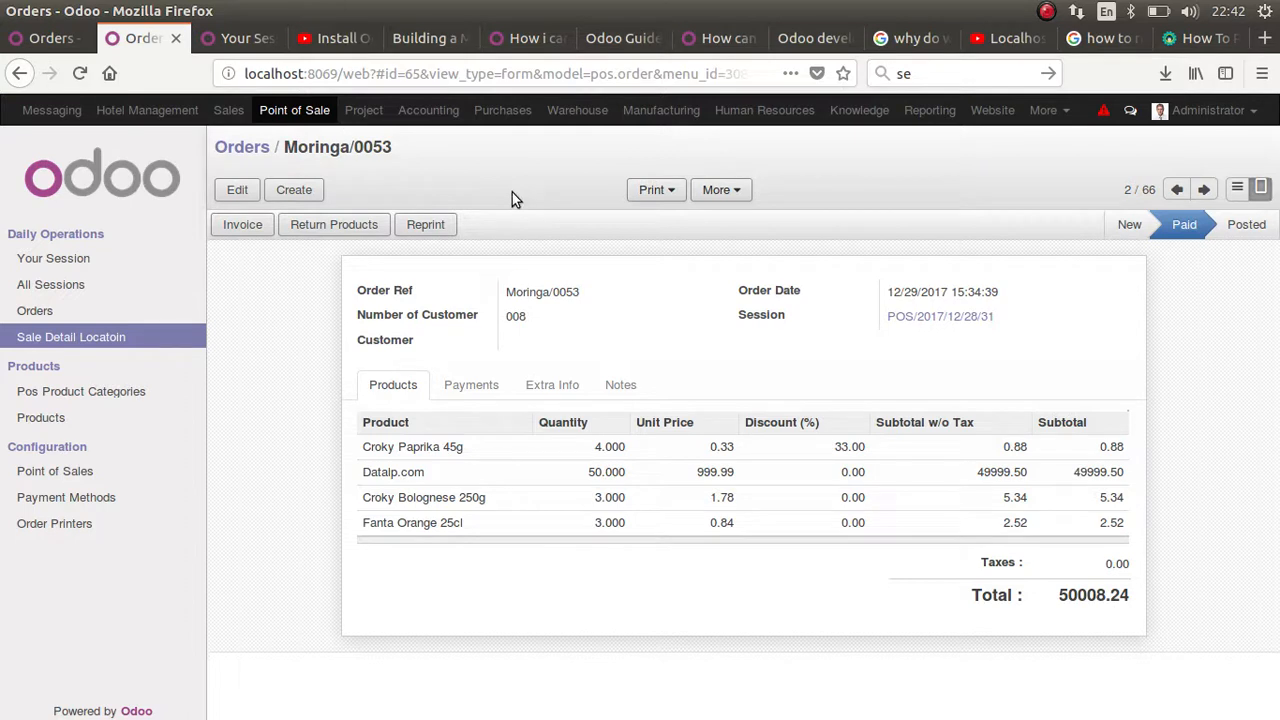
{"action": "mouse_move", "coordinate": [356, 104]}
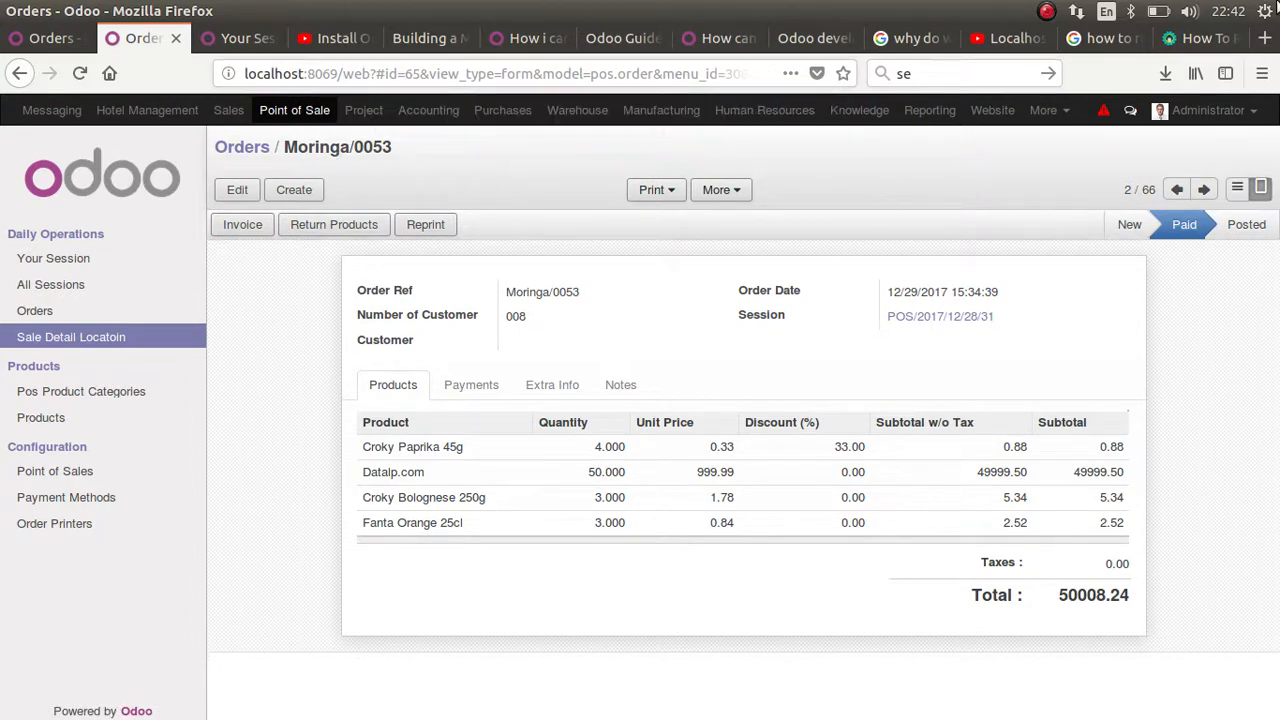
{"action": "left_click", "coordinate": [1130, 12]}
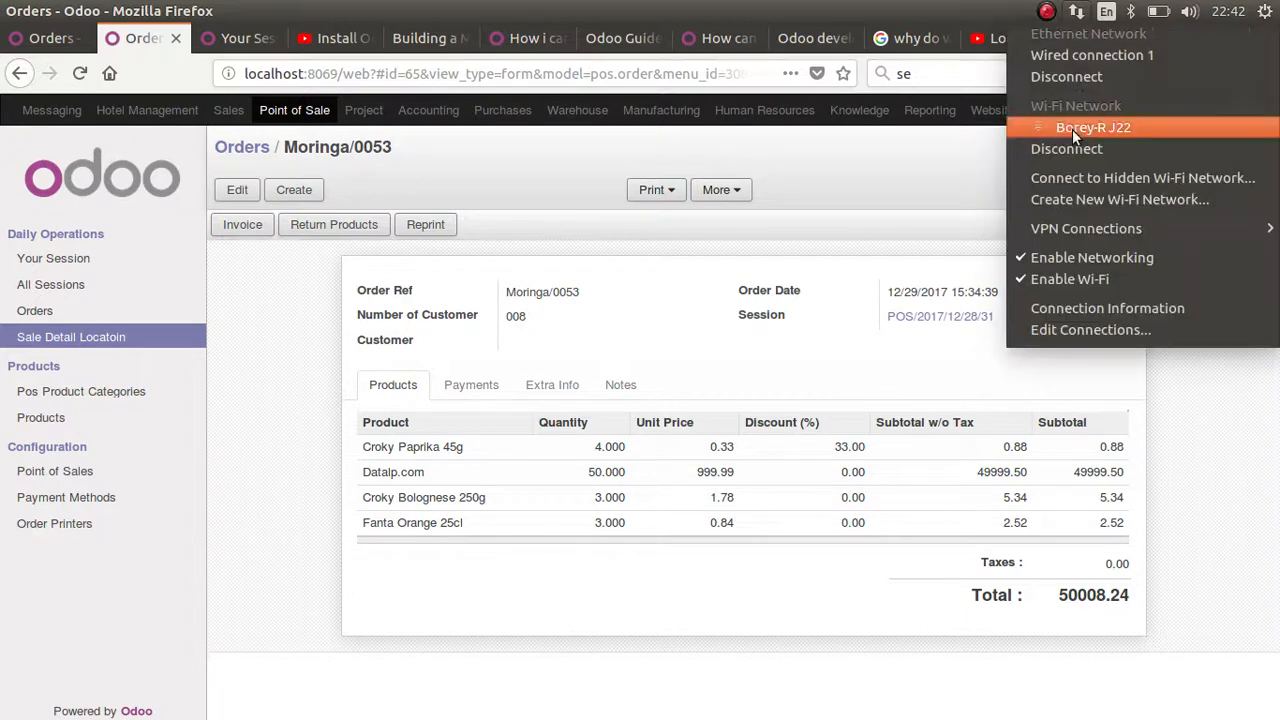
{"action": "mouse_move", "coordinate": [900, 168]}
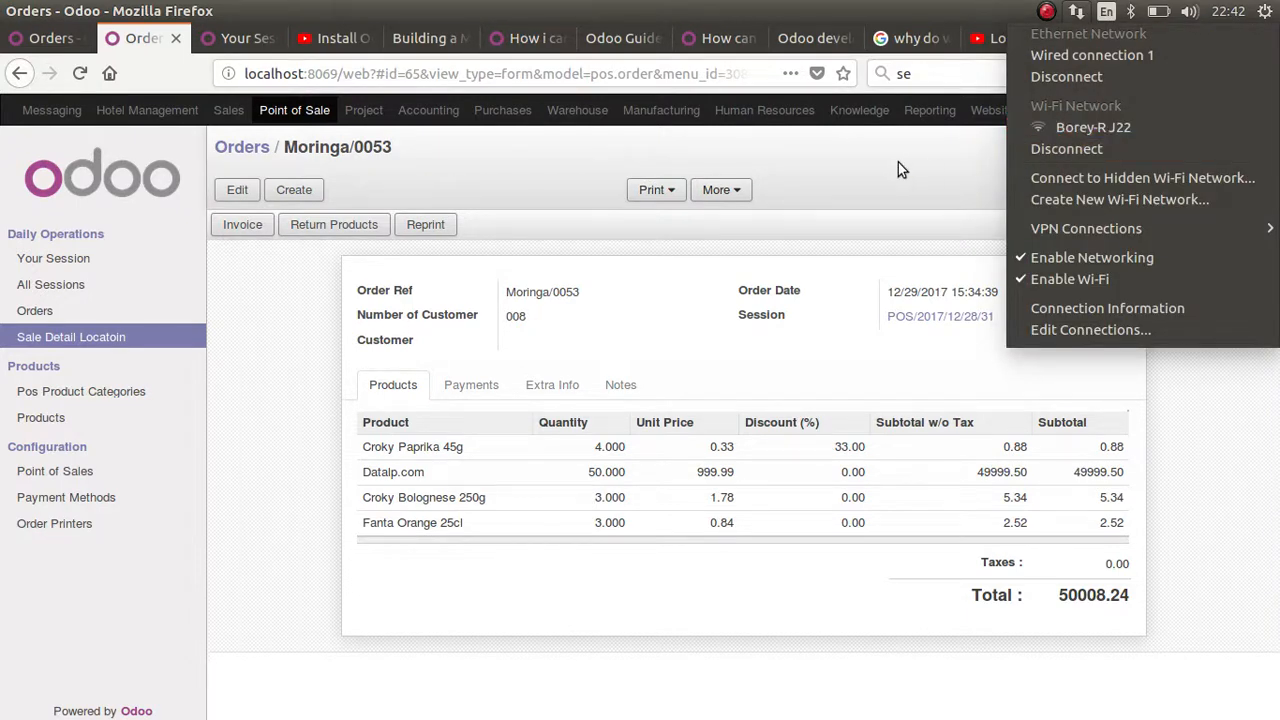
{"action": "mouse_move", "coordinate": [492, 188]}
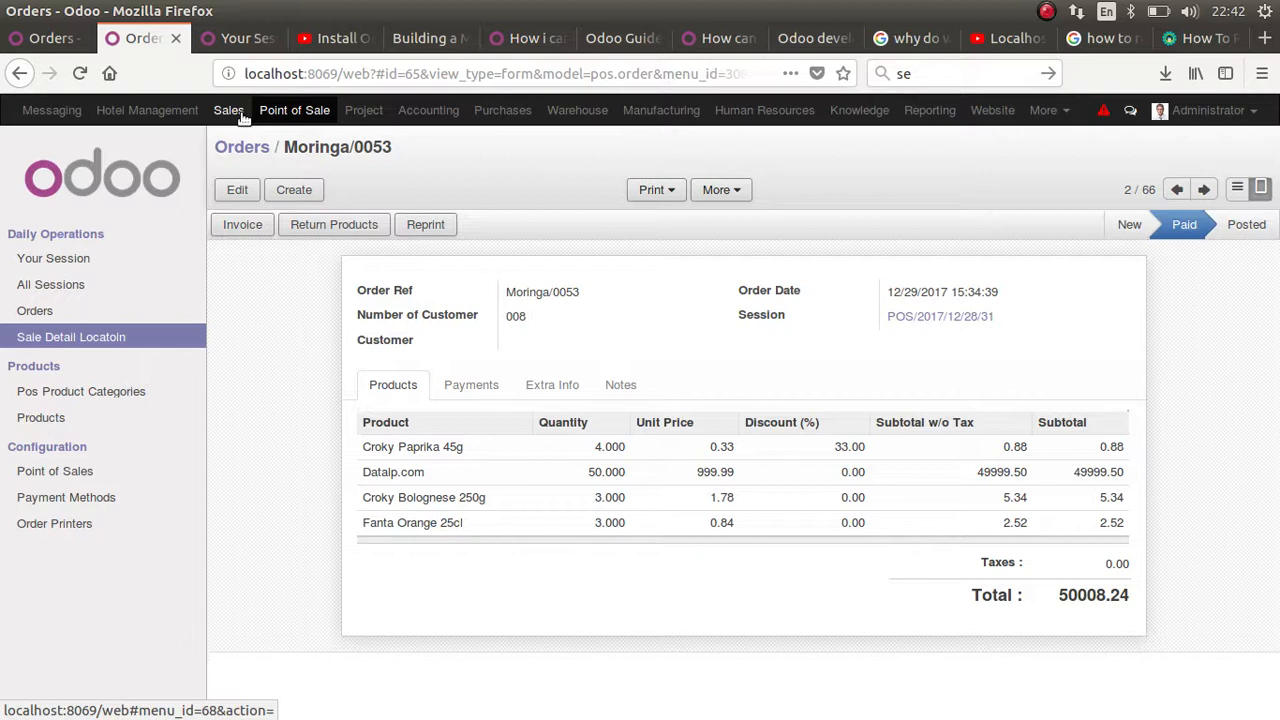
{"action": "mouse_move", "coordinate": [344, 174]}
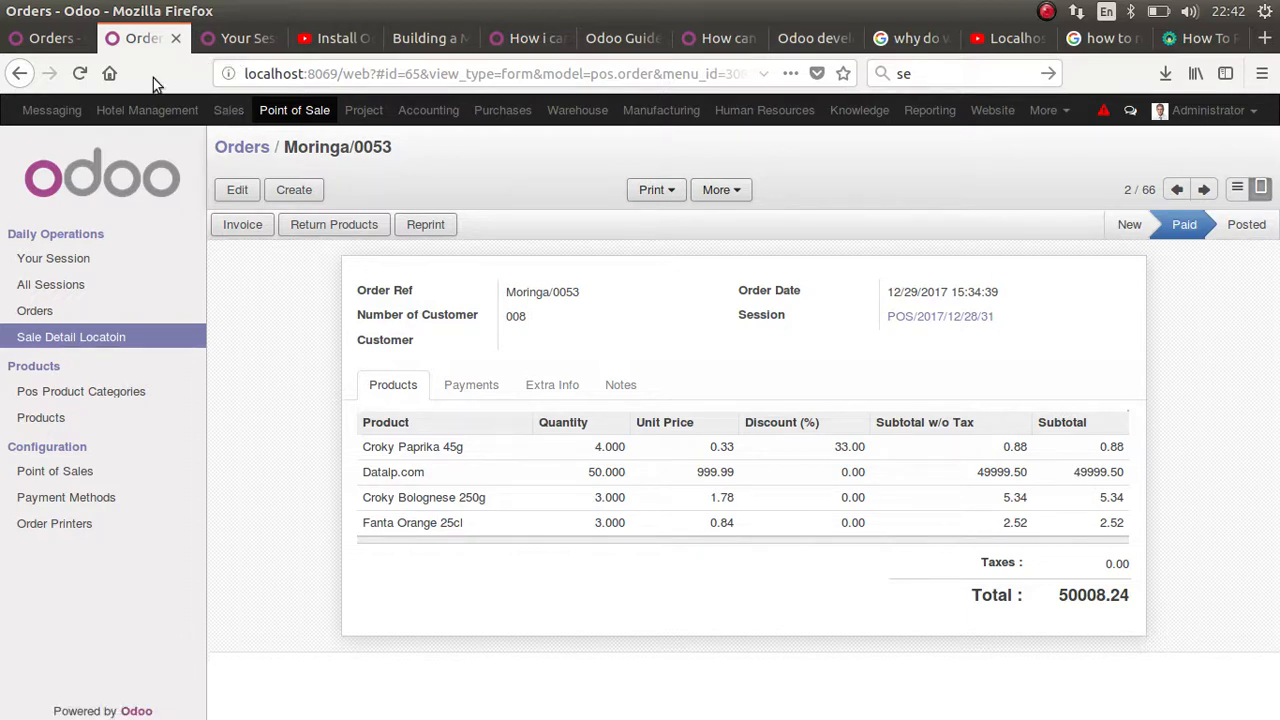
Launch Network from the Dash by searching 'net' and view the Wired connection's IPv4 address 10.10.14.136
{"action": "left_click", "coordinate": [28, 50]}
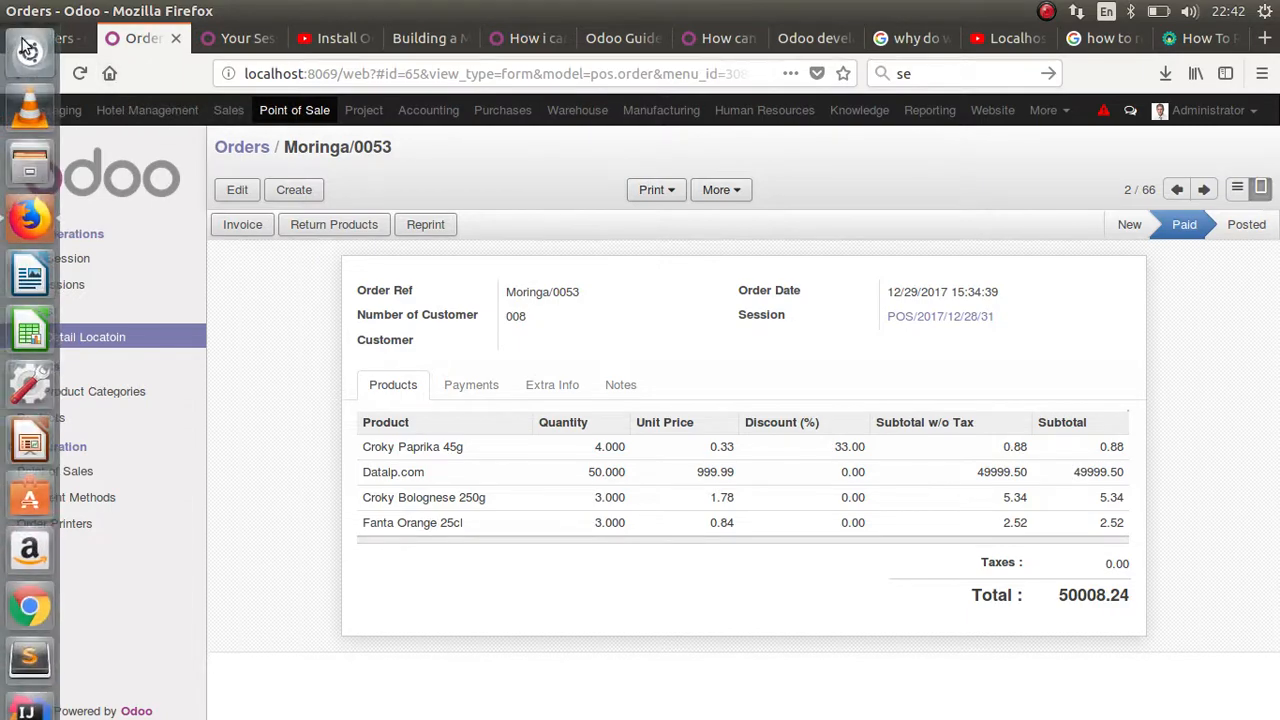
{"action": "left_click", "coordinate": [28, 52]}
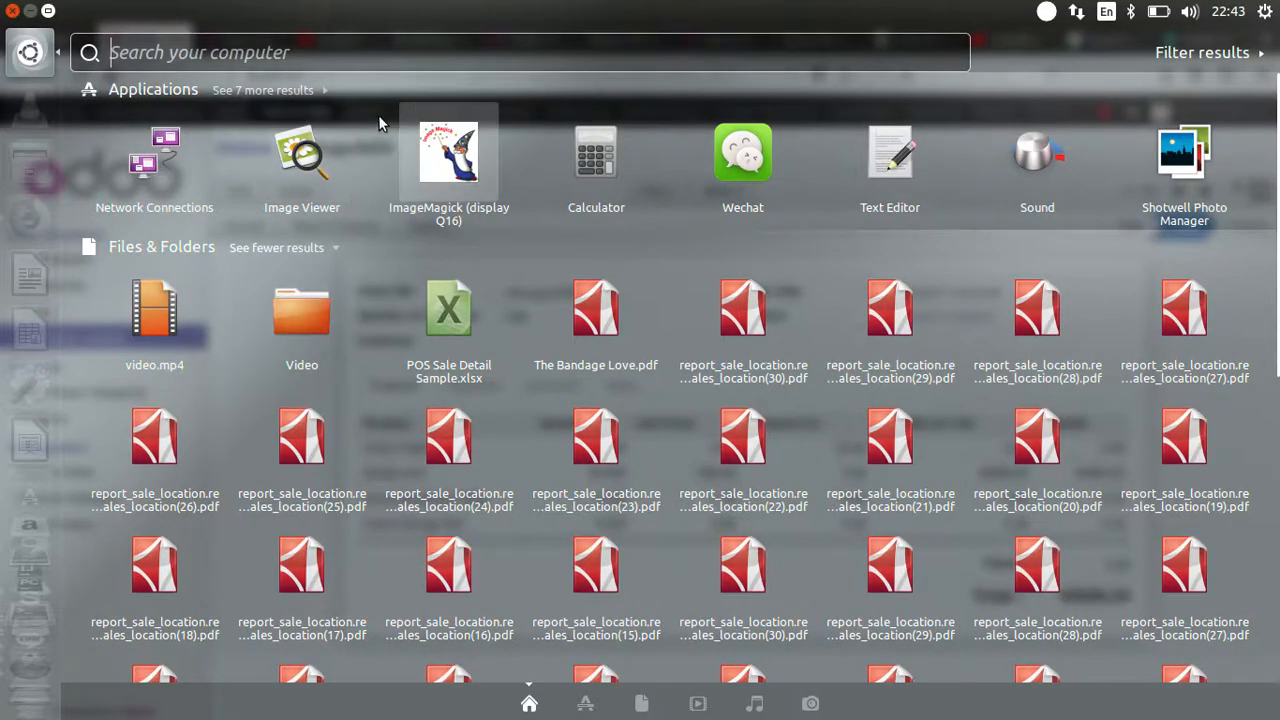
{"action": "type", "text": "n"}
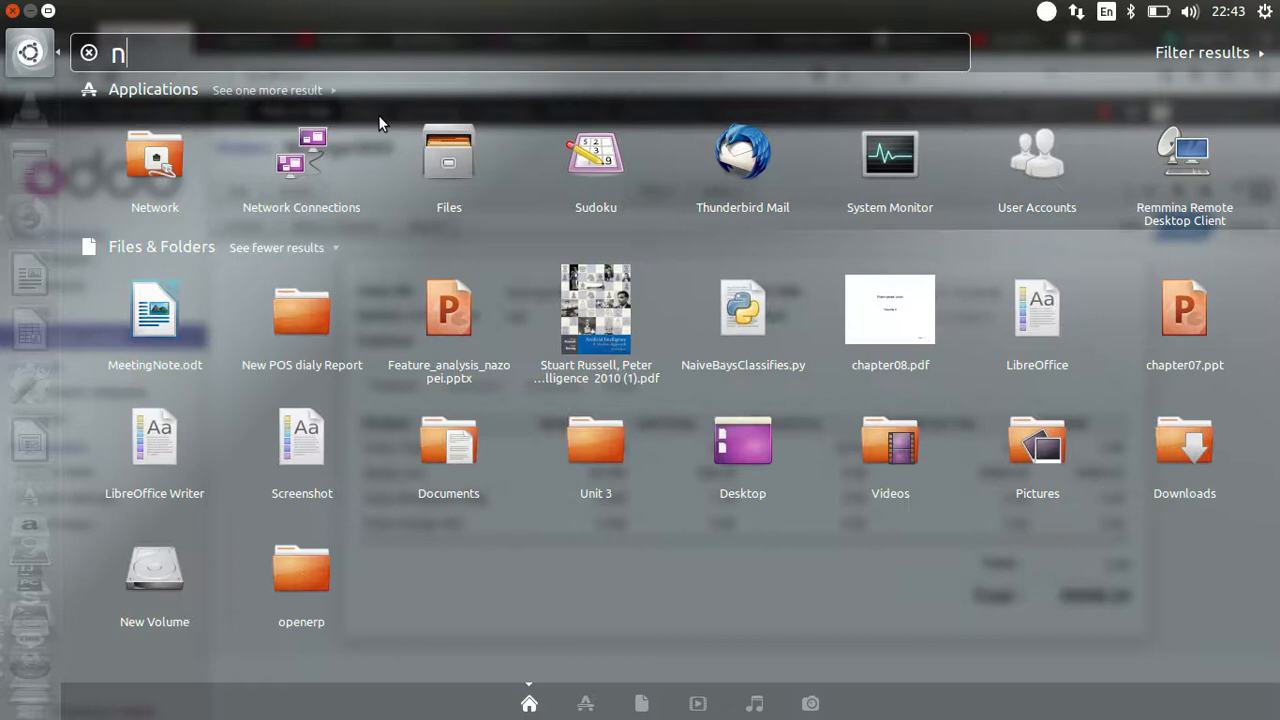
{"action": "type", "text": "et"}
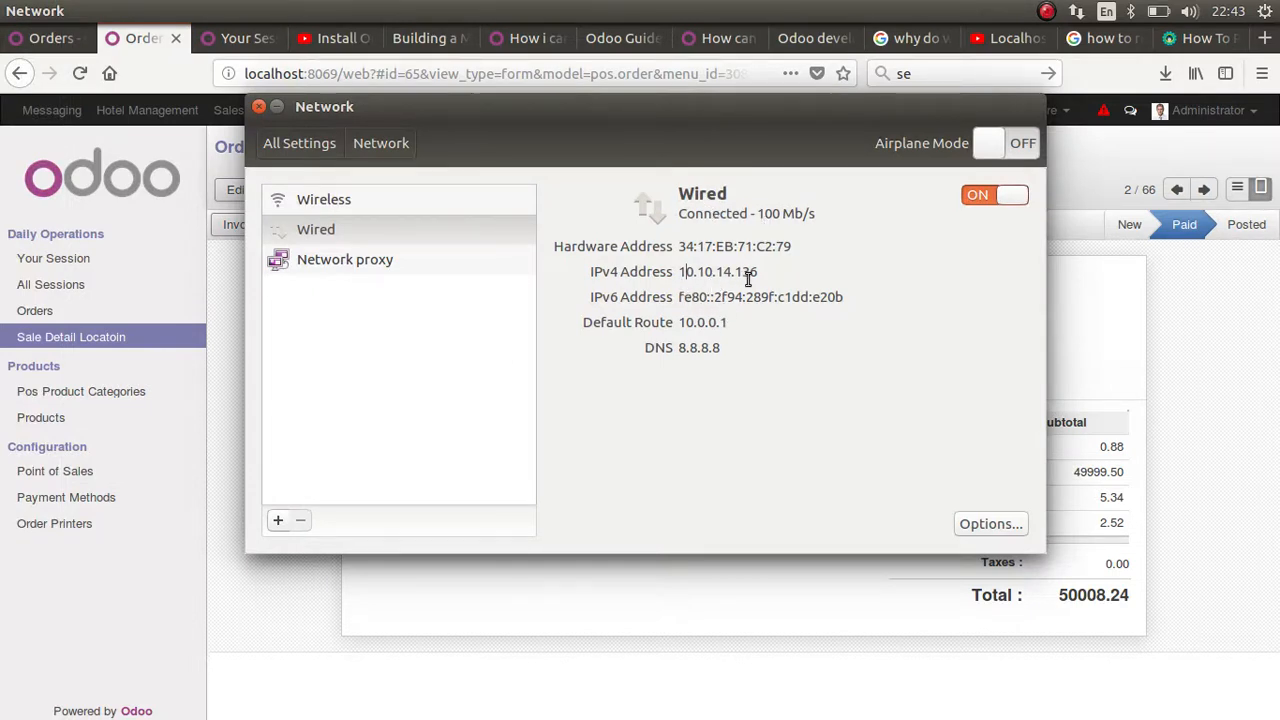
{"action": "mouse_move", "coordinate": [696, 434]}
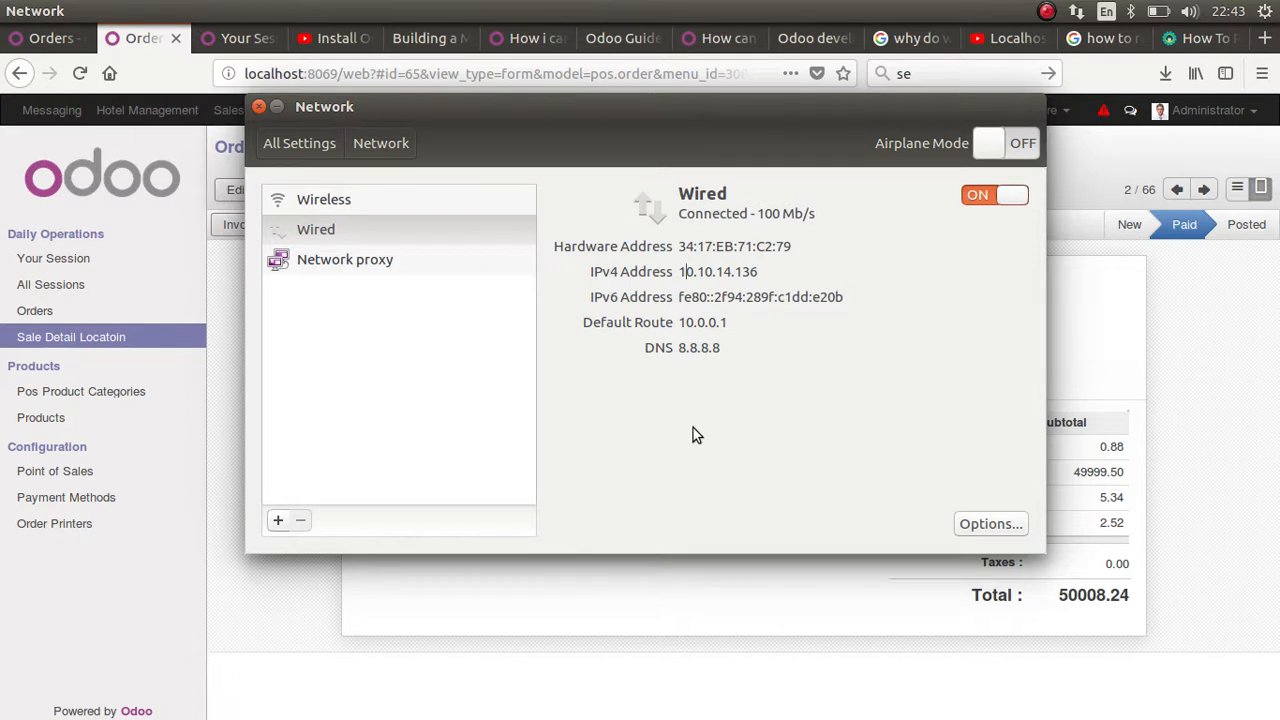
{"action": "mouse_move", "coordinate": [796, 348]}
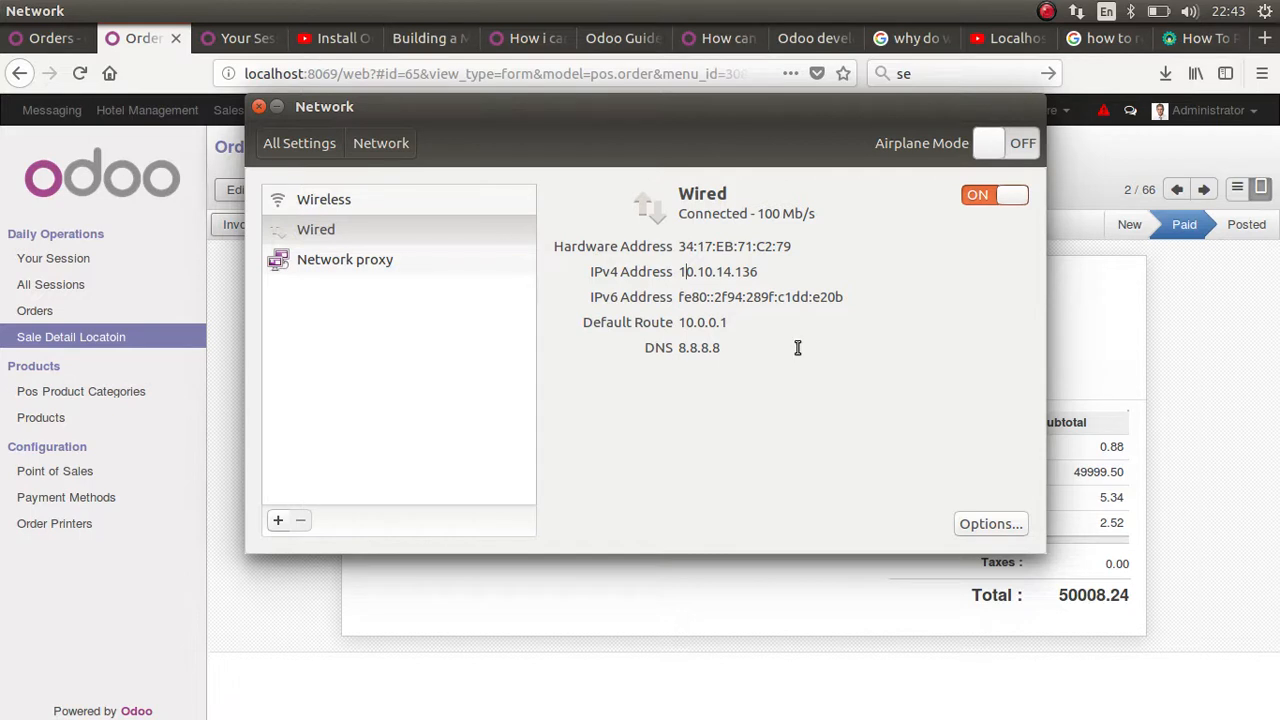
{"action": "left_click", "coordinate": [316, 228]}
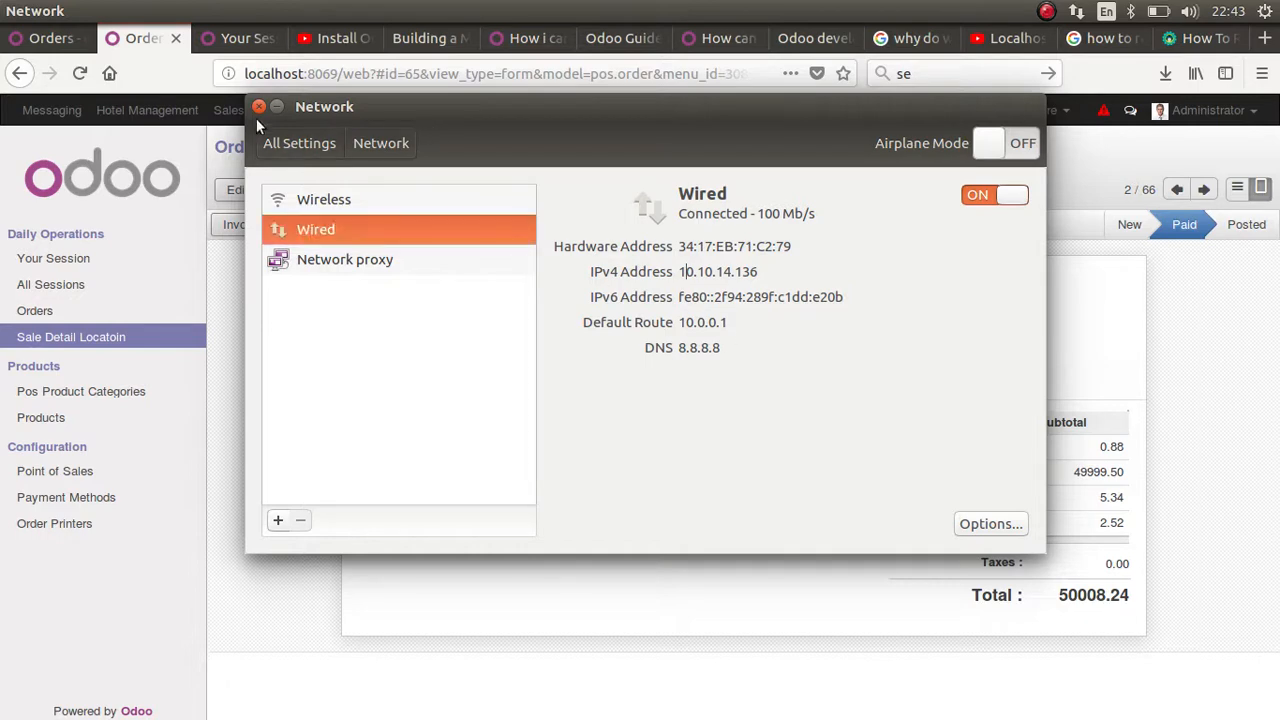
Close Network settings and run ifconfig in a Terminal to list interfaces including wlp2s0 at 10.10.10.74
{"action": "left_click", "coordinate": [260, 106]}
{"action": "type", "text": "i"}
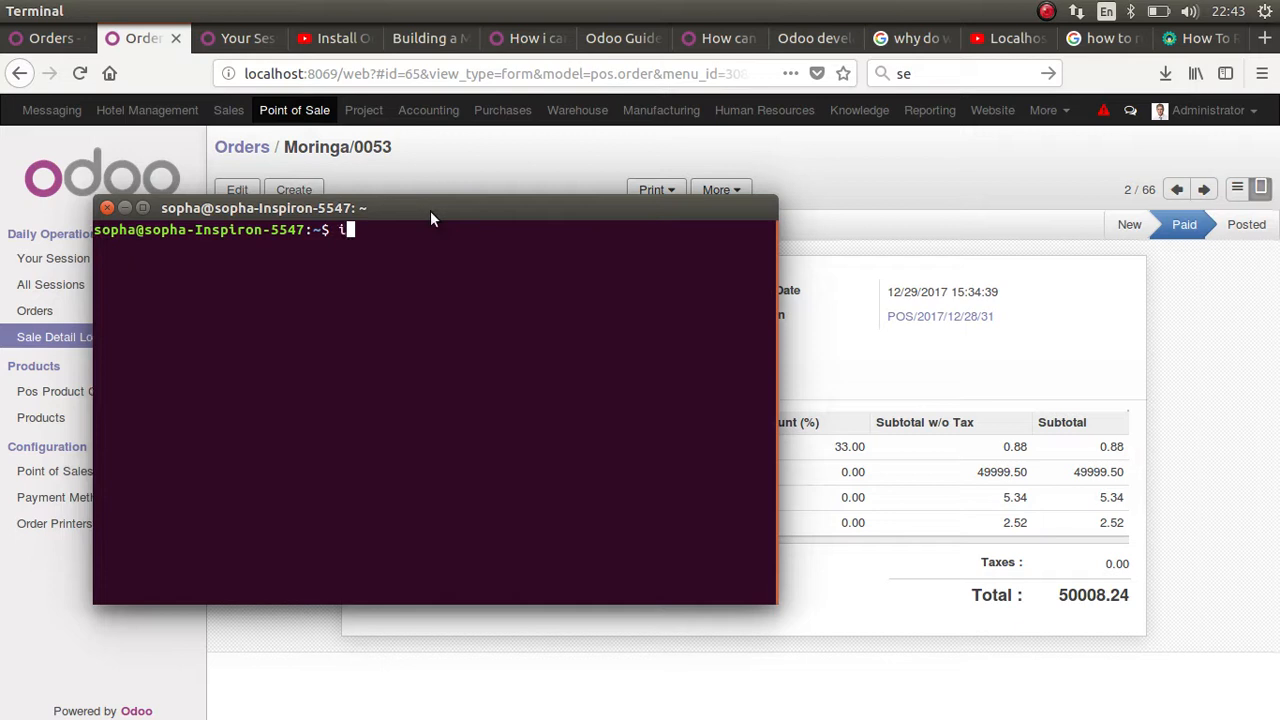
{"action": "type", "text": "fco"}
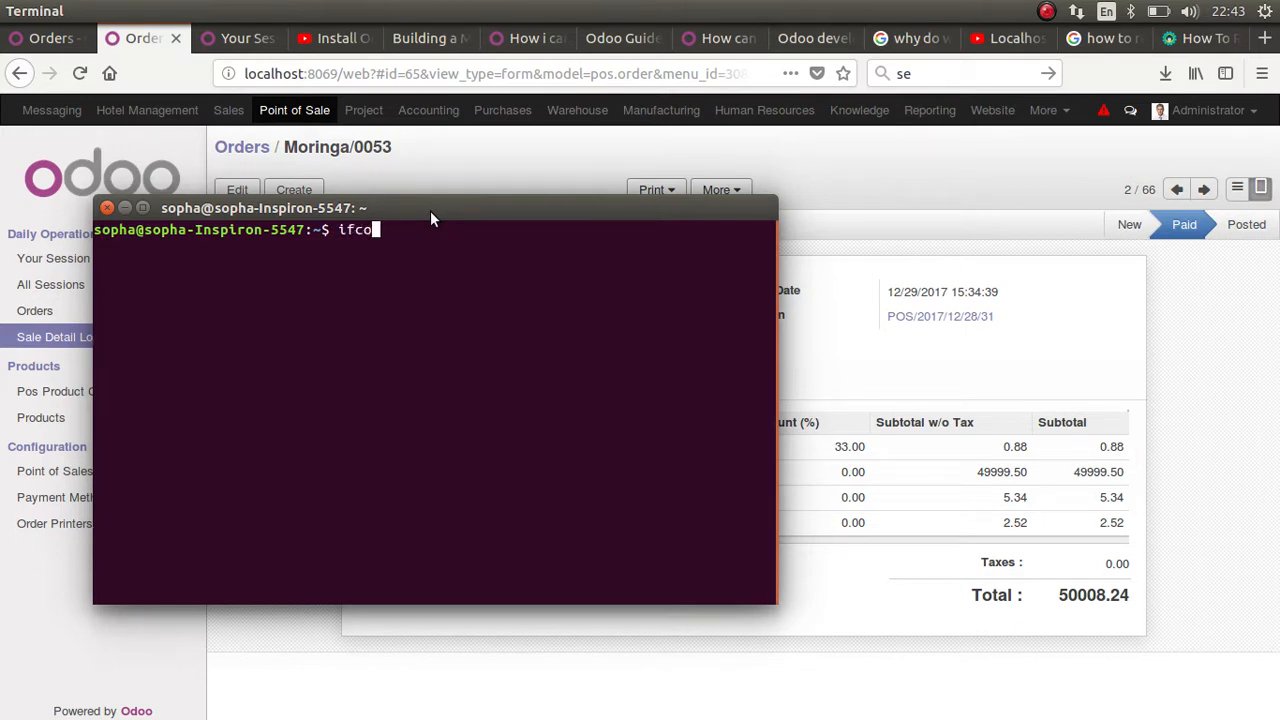
{"action": "key", "text": "Return"}
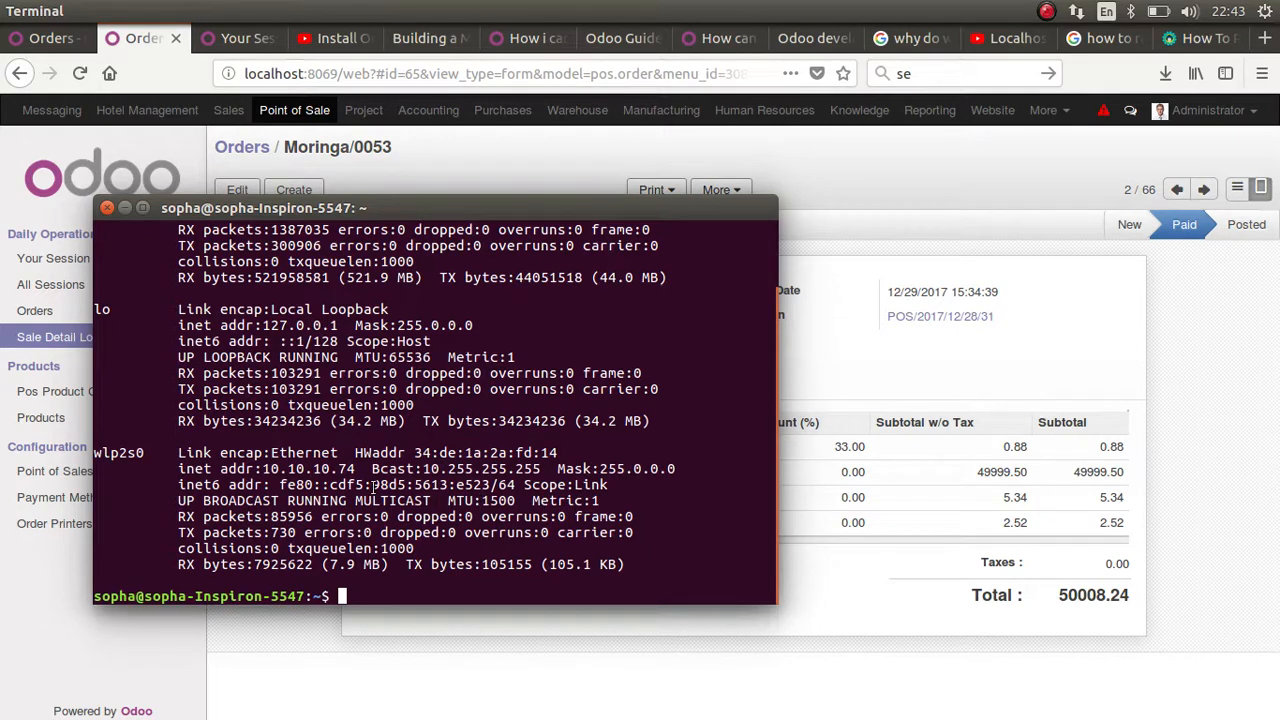
{"action": "type", "text": "ifconfig"}
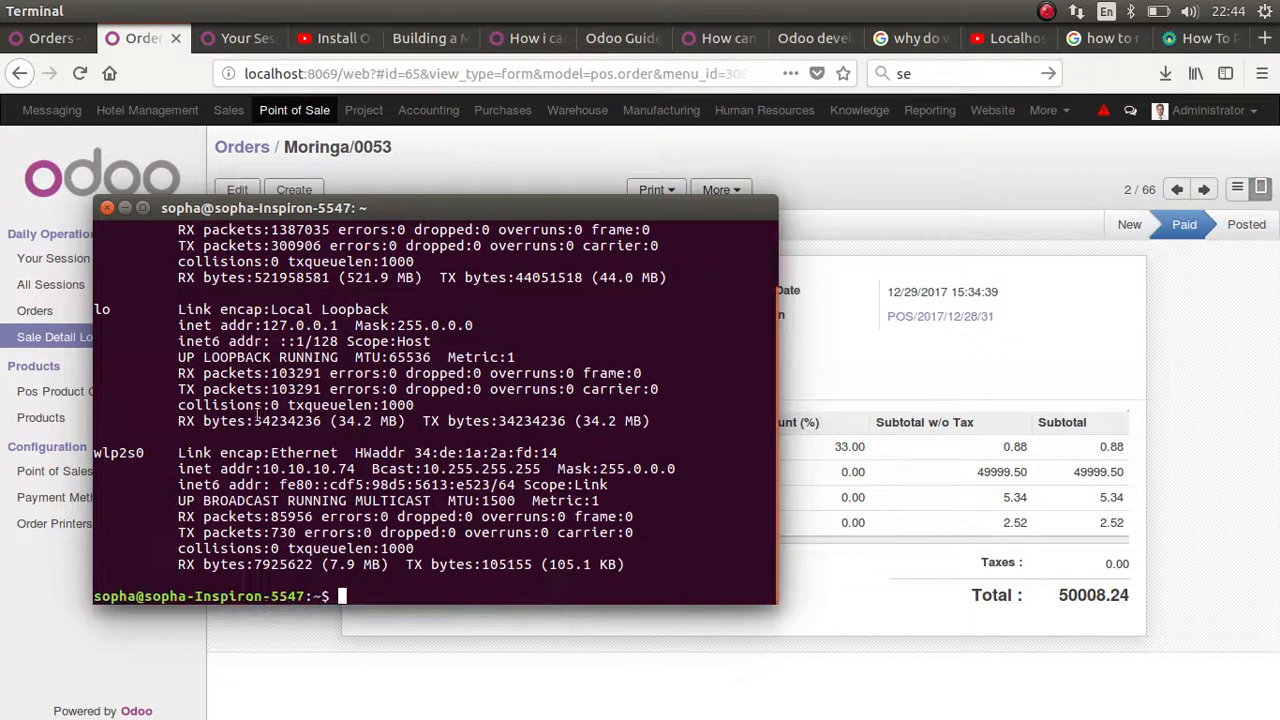
{"action": "scroll", "scroll_direction": "up", "scroll_amount": 3}
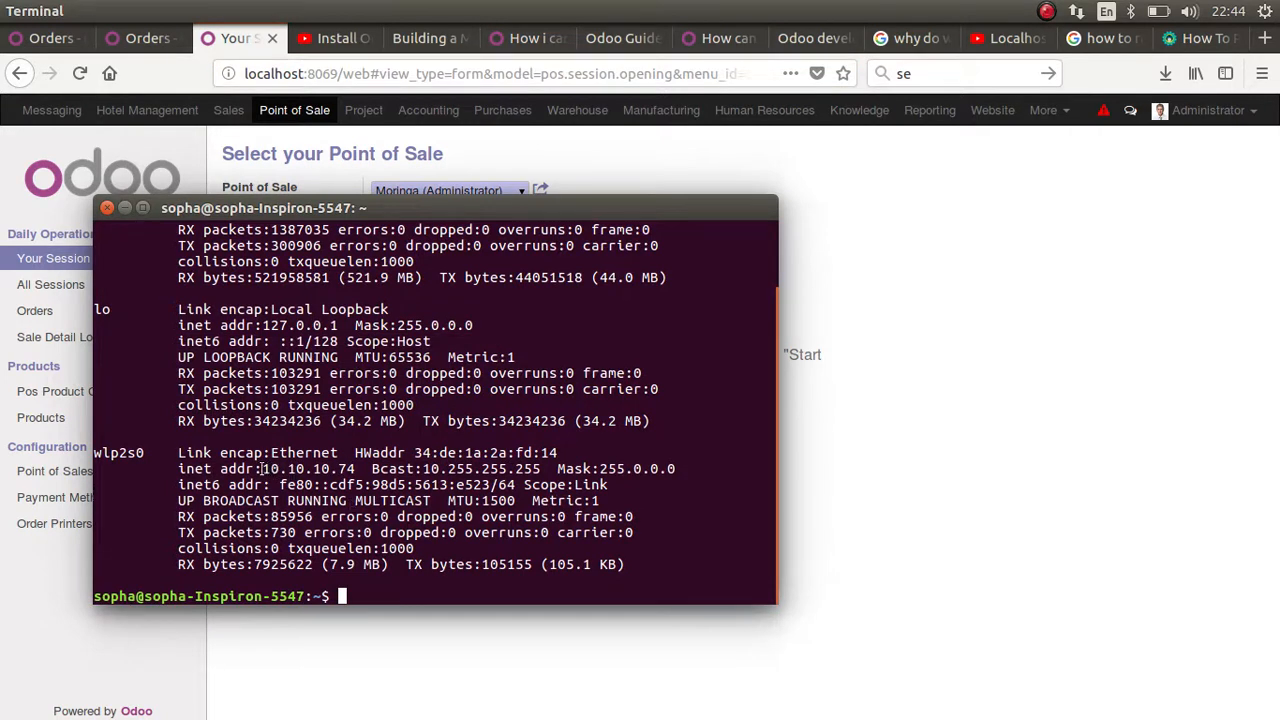
Select the wlp2s0 inet address 10.10.10.74 in the ifconfig output for use in the browser
{"action": "double_click", "coordinate": [308, 468]}
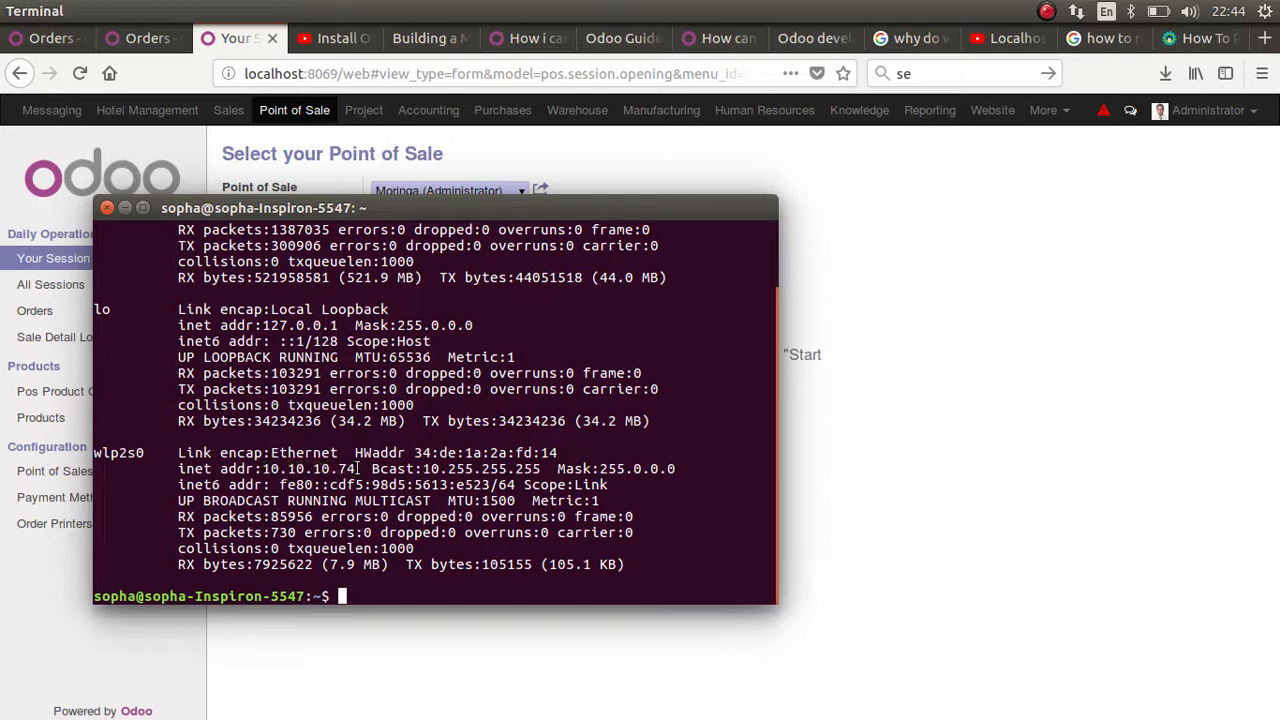
{"action": "mouse_move", "coordinate": [648, 442]}
{"action": "type", "text": "10.10.10.74:"}
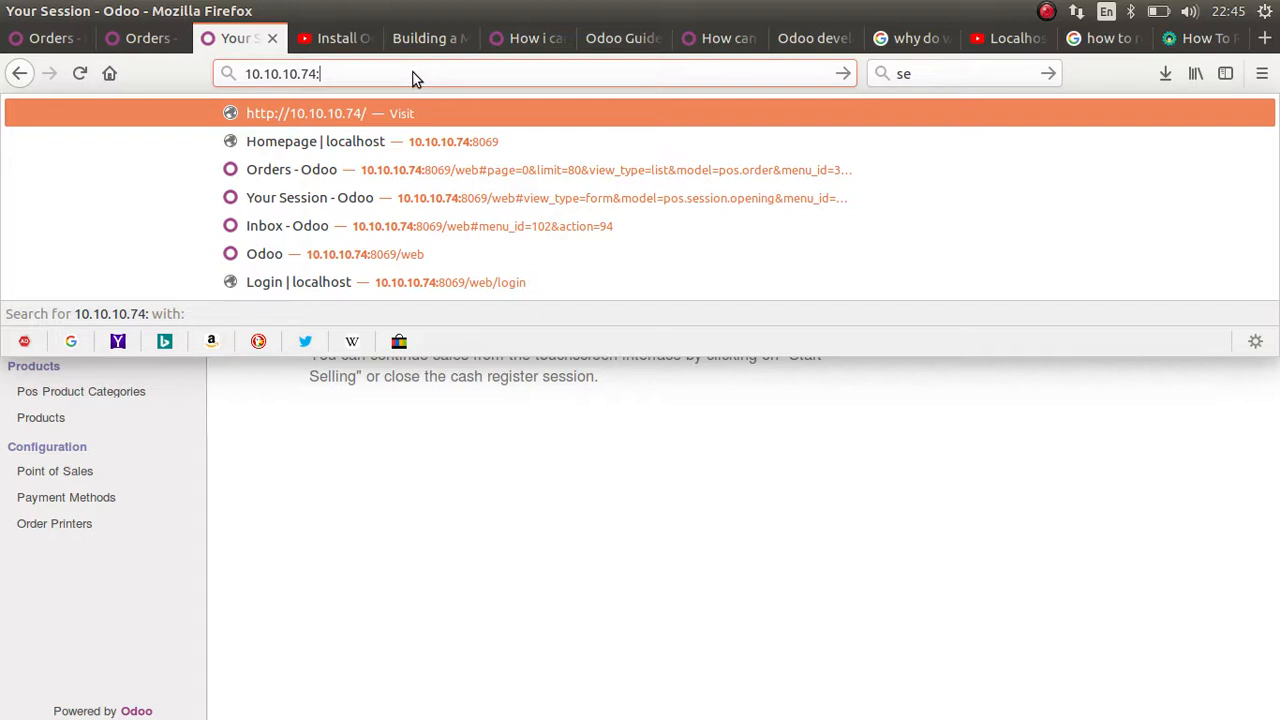
Load Odoo from 10.10.10.74:8069, return to the backend and go to Point of Sale > Your Session
{"action": "type", "text": "8069/web#menu_id=306&action="}
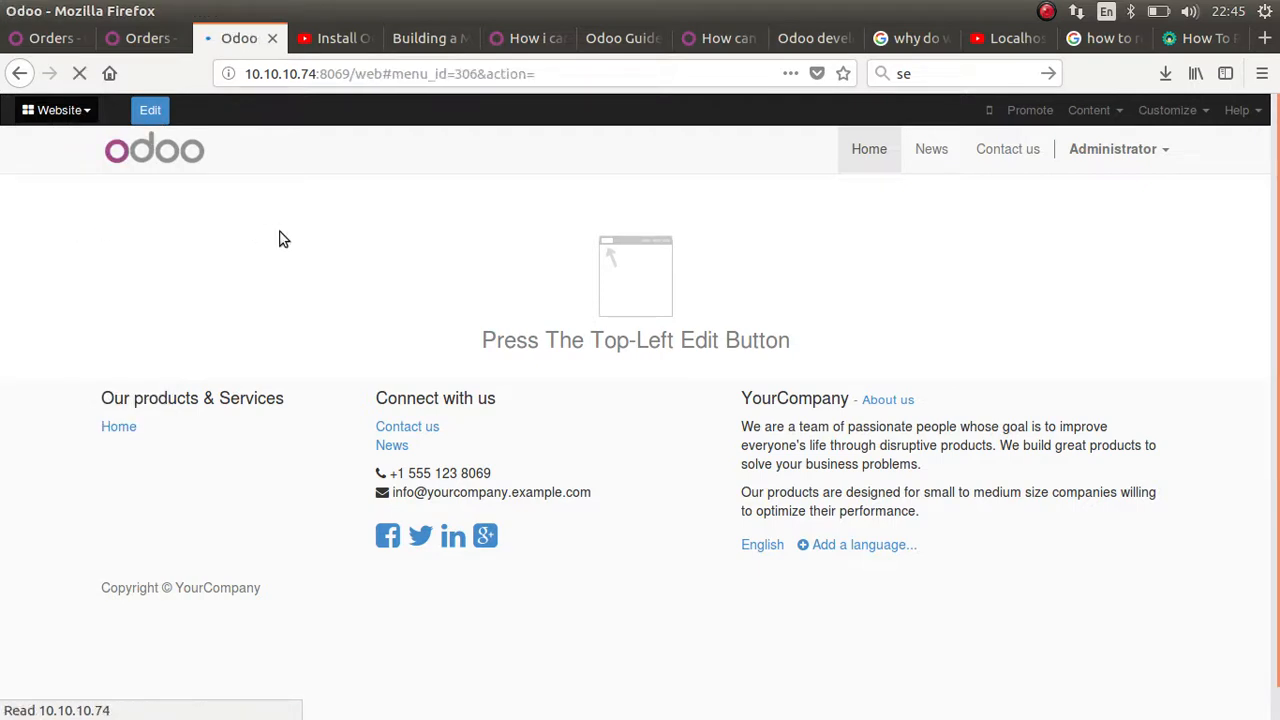
{"action": "left_click", "coordinate": [294, 110]}
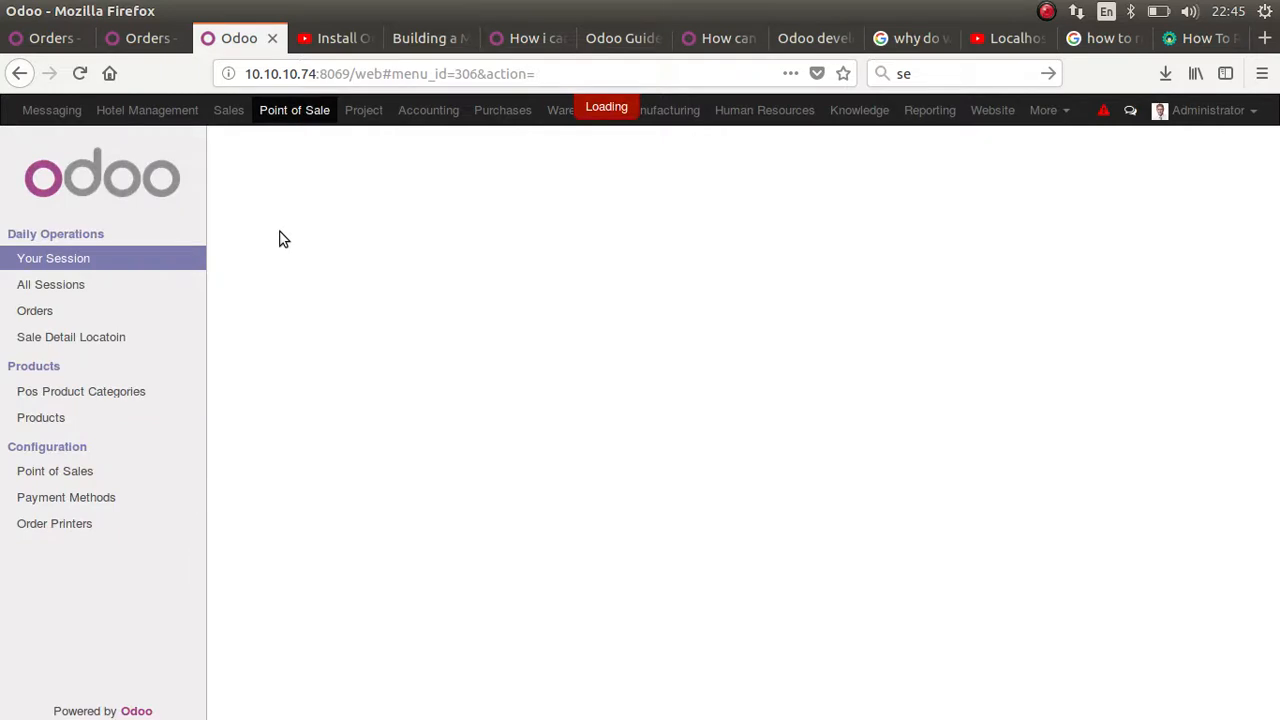
{"action": "left_click", "coordinate": [52, 258]}
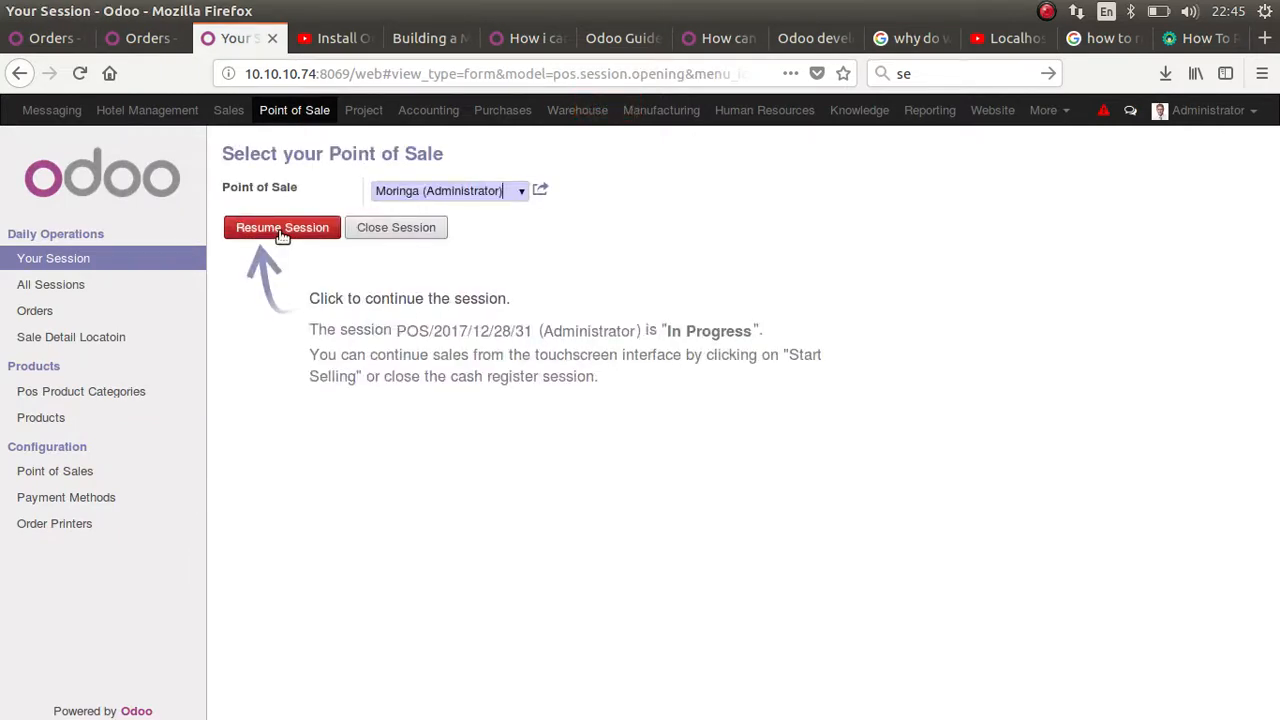